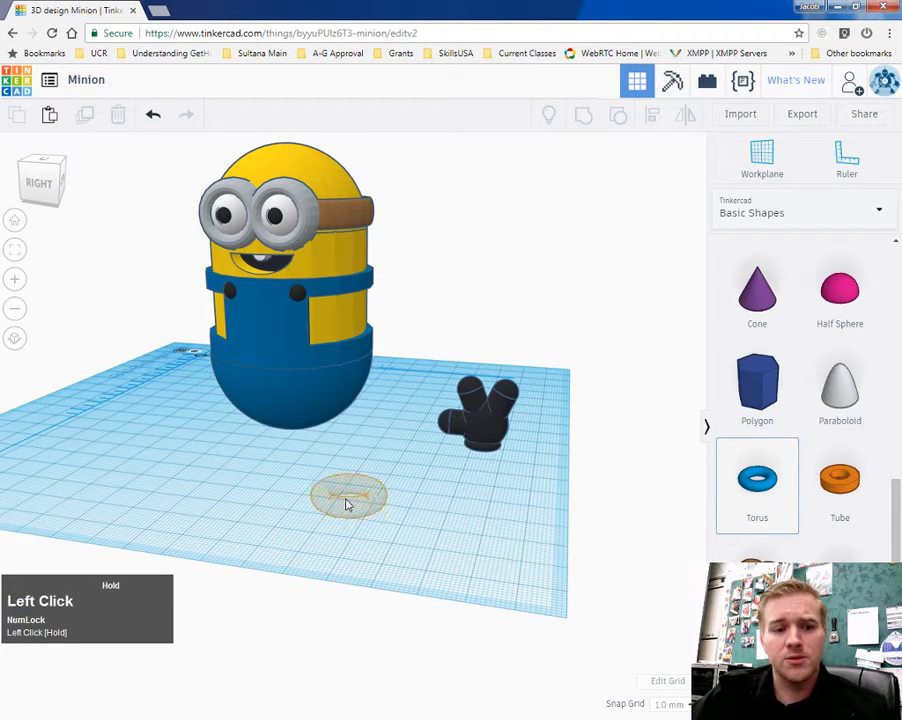
Step: Place a torus beside the Minion and set its tube thickness to 1
left_click(350, 497)
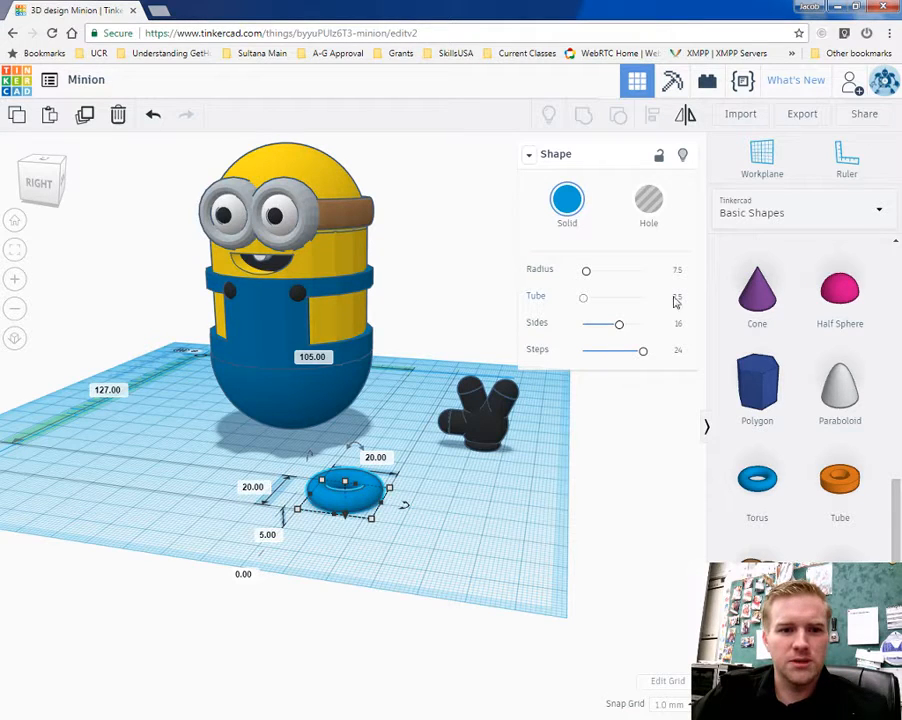
left_click(667, 299)
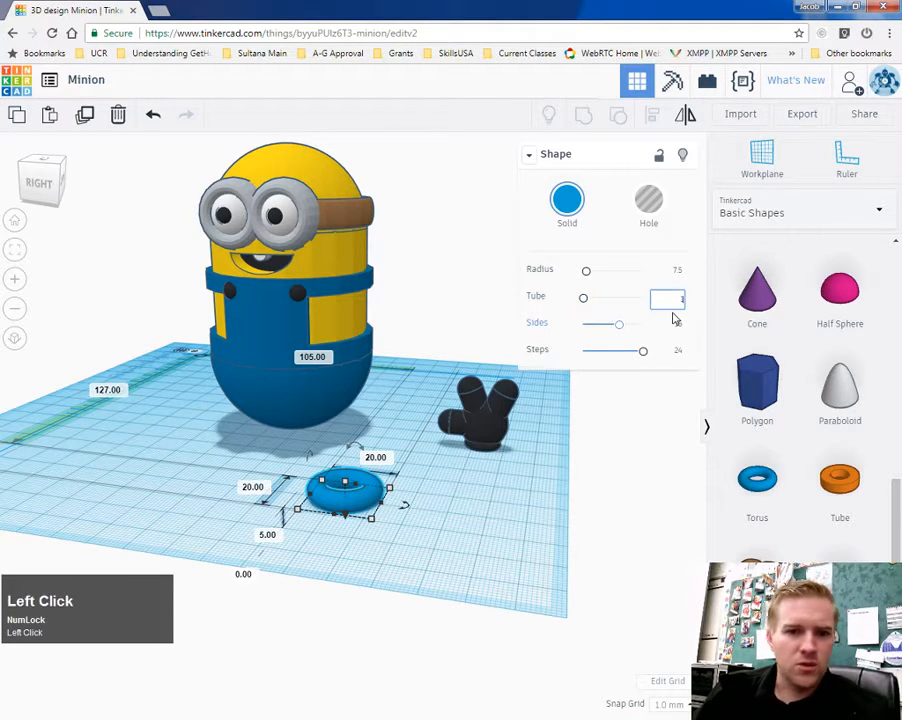
type("1")
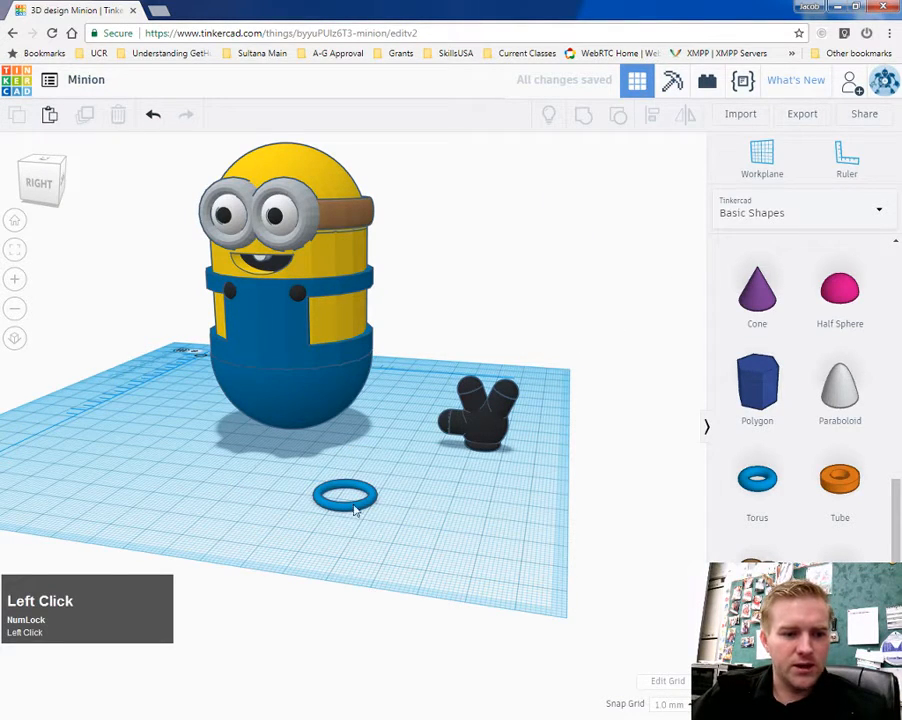
Step: Scale the thin torus ring uniformly to about 49.5 mm across
left_click(347, 497)
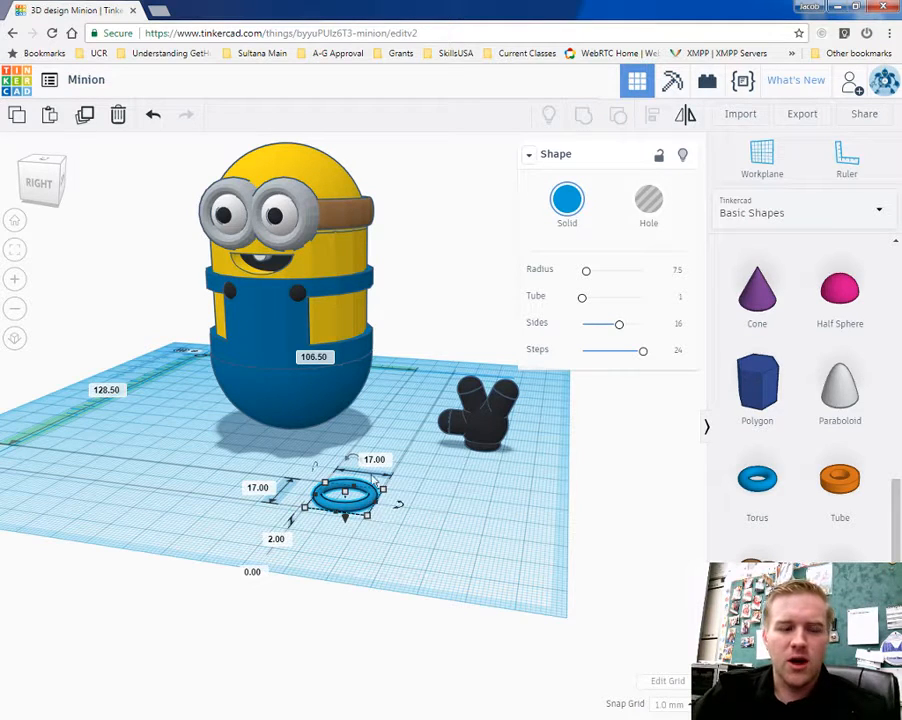
mouse_move(472, 485)
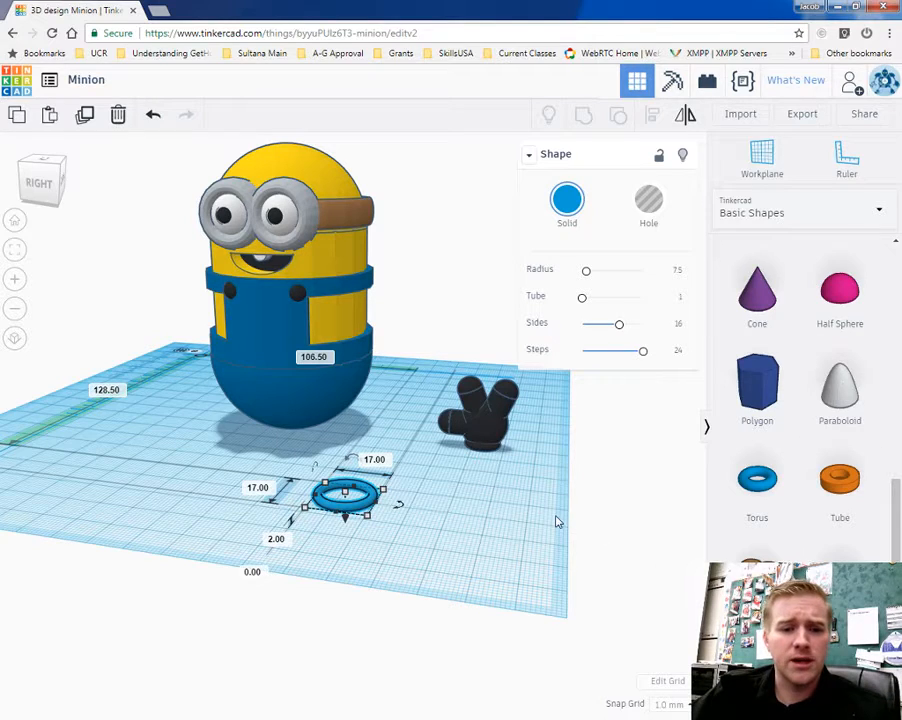
mouse_move(417, 534)
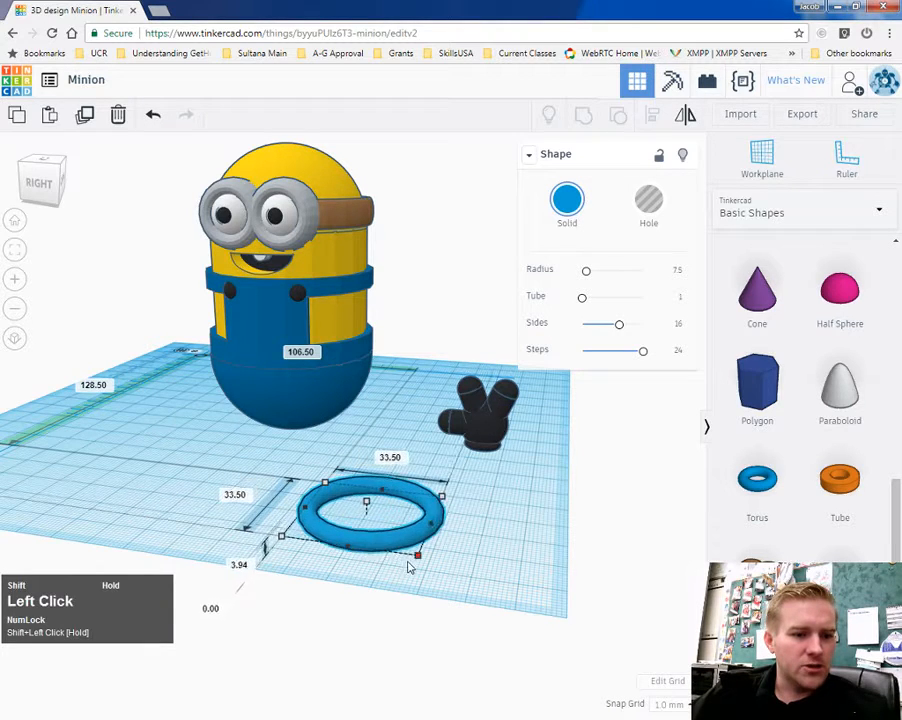
left_click_drag(417, 553, 497, 617)
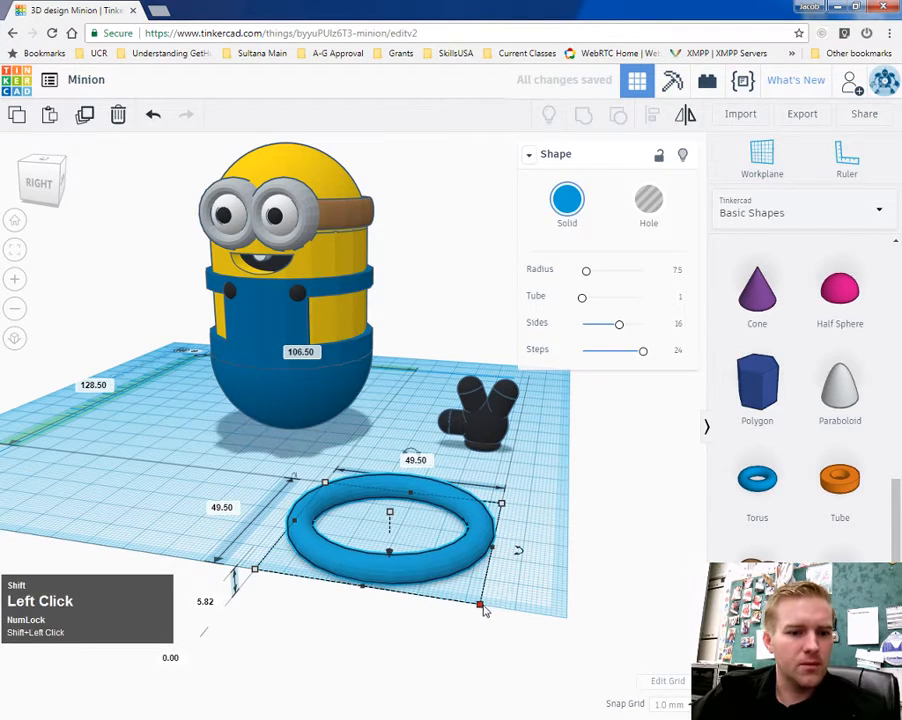
left_click_drag(481, 607, 487, 613)
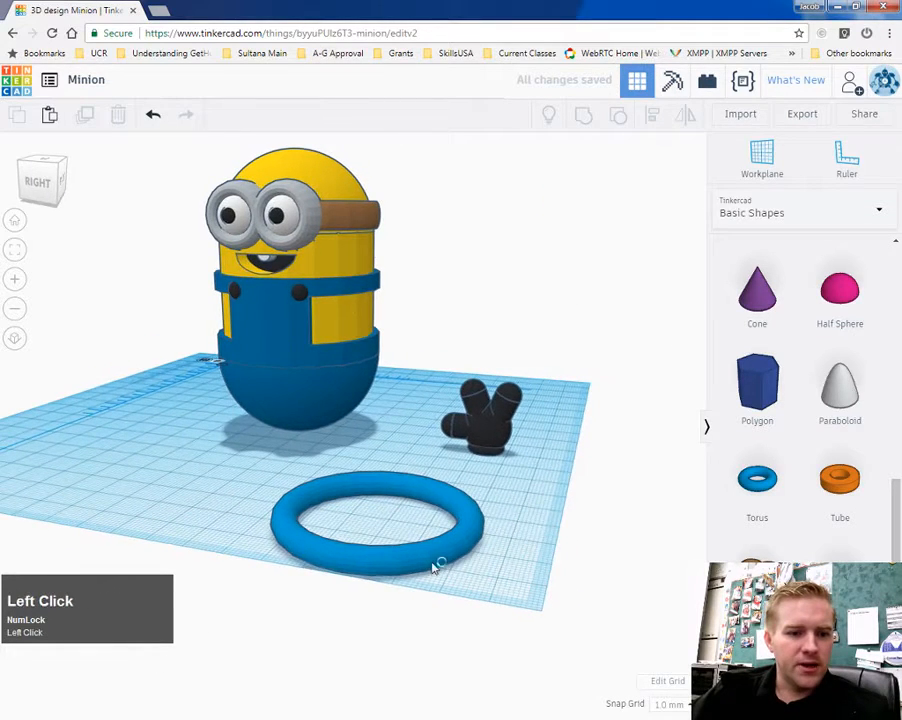
Step: Add a red box shape to the scene for covering part of the ring
key("ctrl+v")
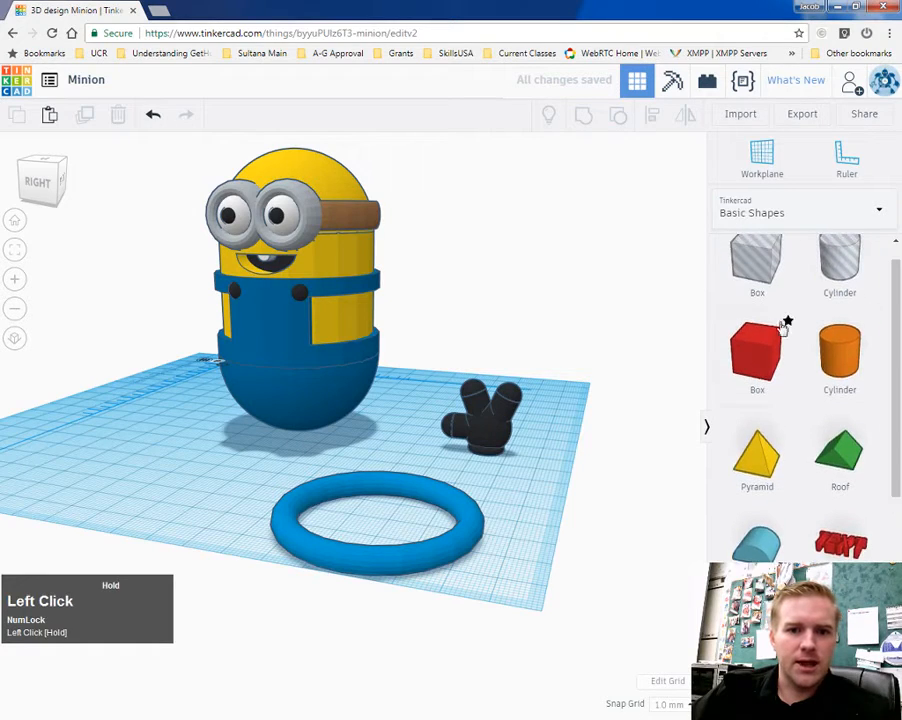
left_click(757, 357)
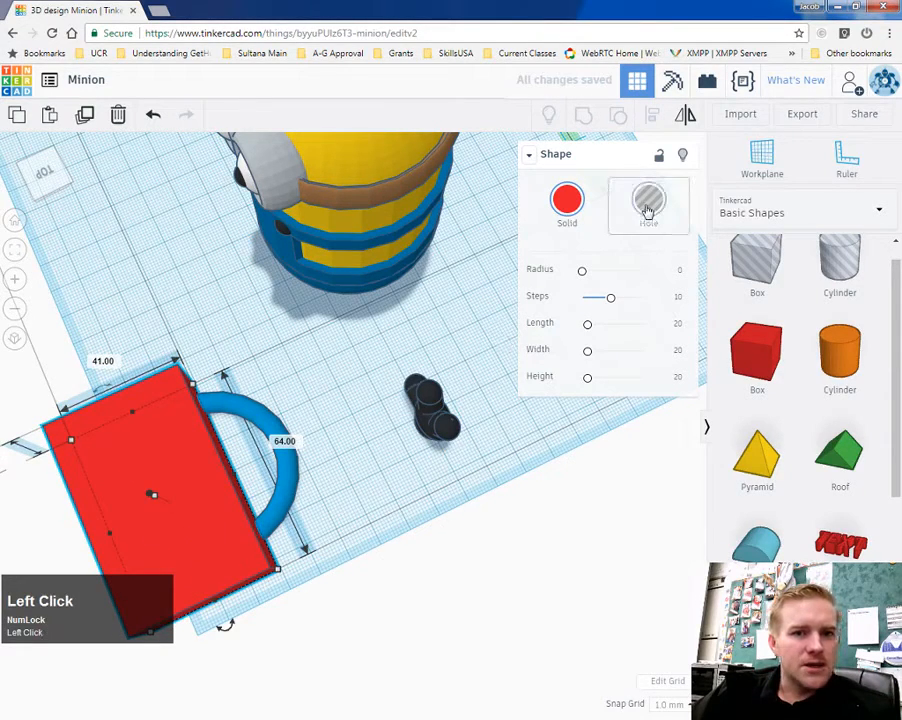
Step: Convert the red box into a hole shape overlapping one side of the hoop
left_click(648, 200)
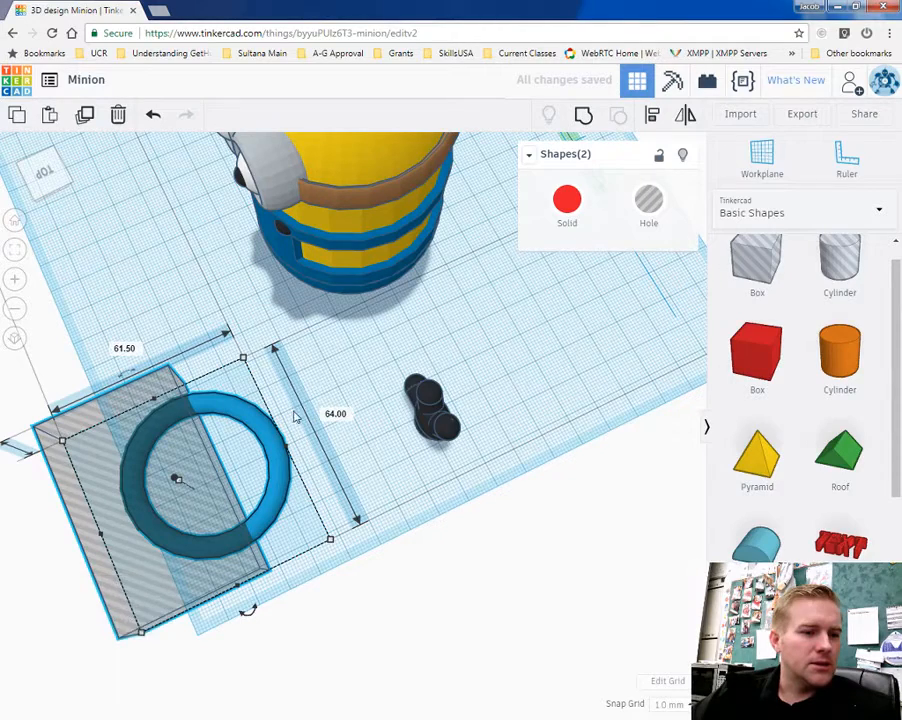
left_click(190, 480)
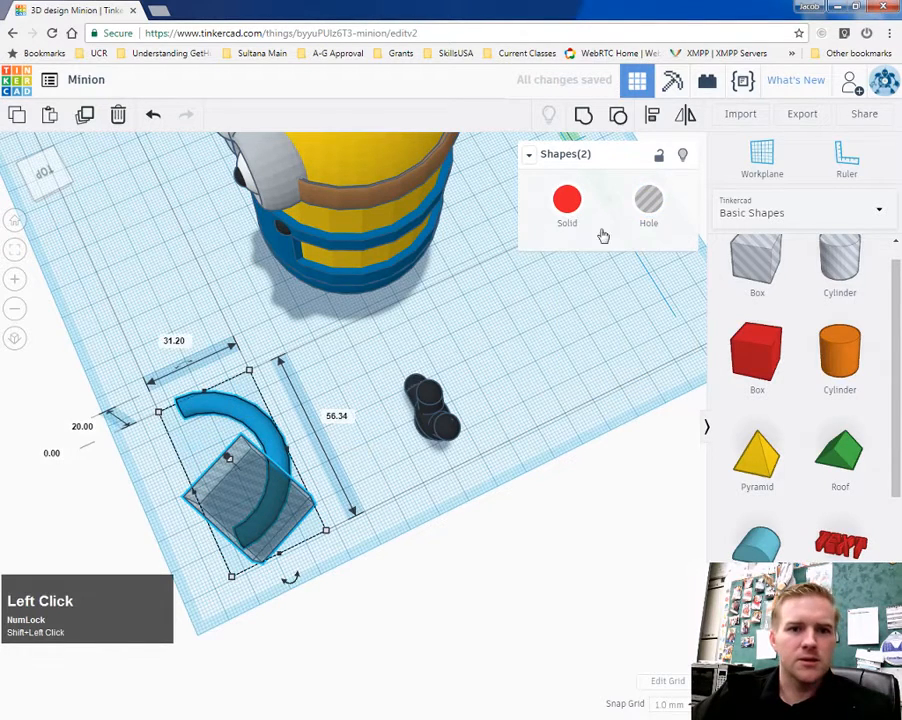
Step: Select the hole box and ring to cut the hoop into one curved arc
left_click(567, 205)
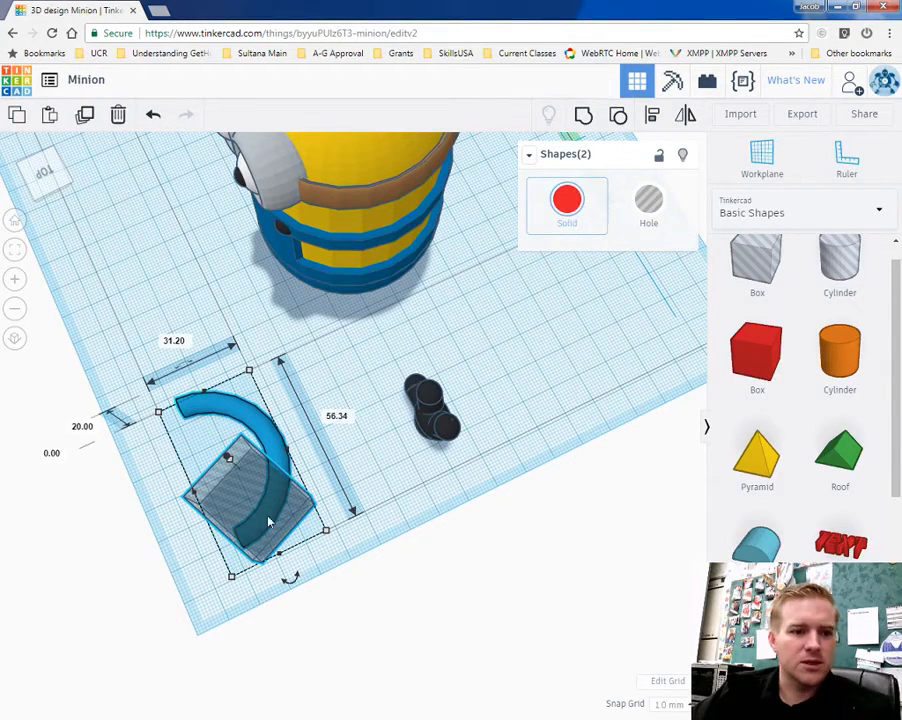
left_click(265, 440)
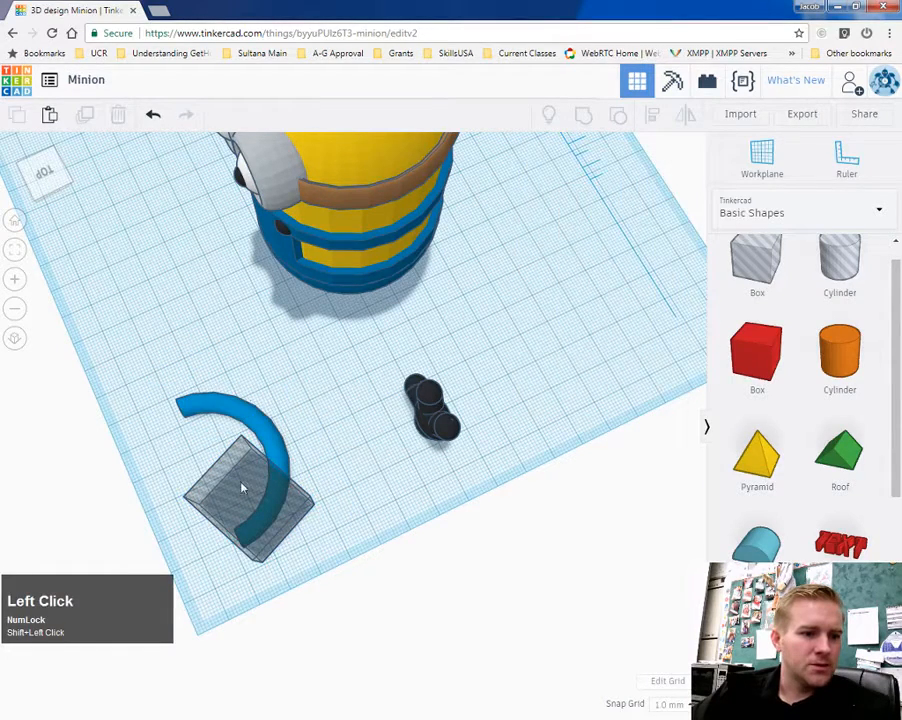
left_click(245, 490)
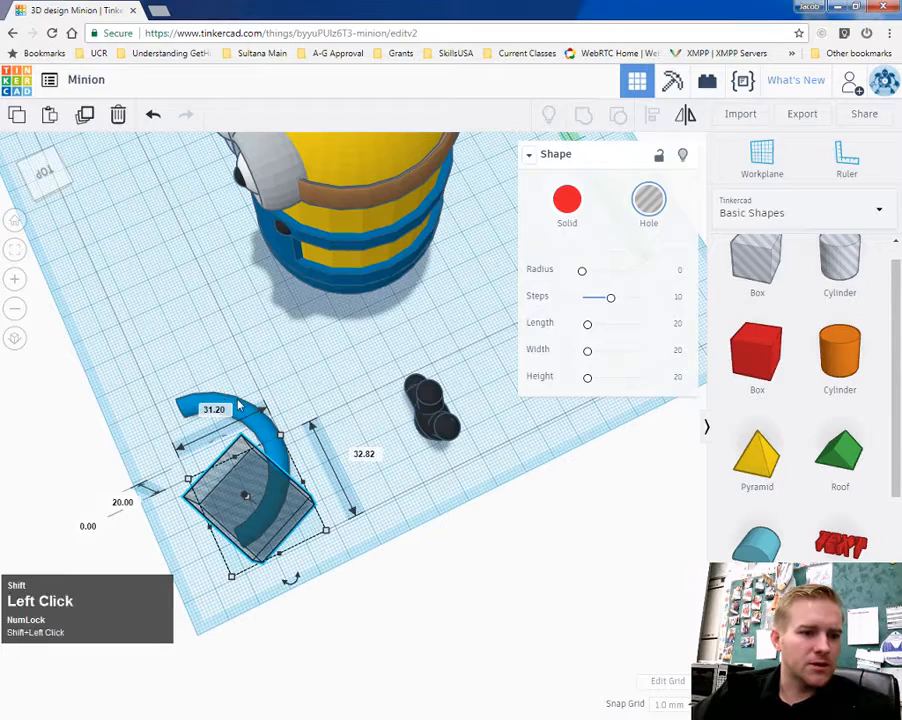
mouse_move(583, 114)
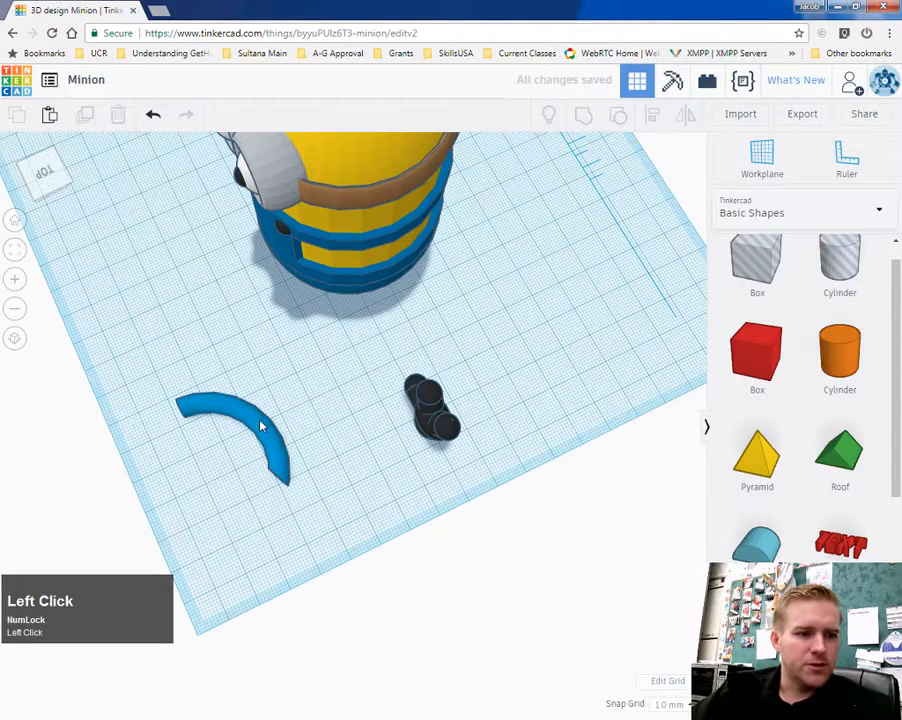
left_click(235, 435)
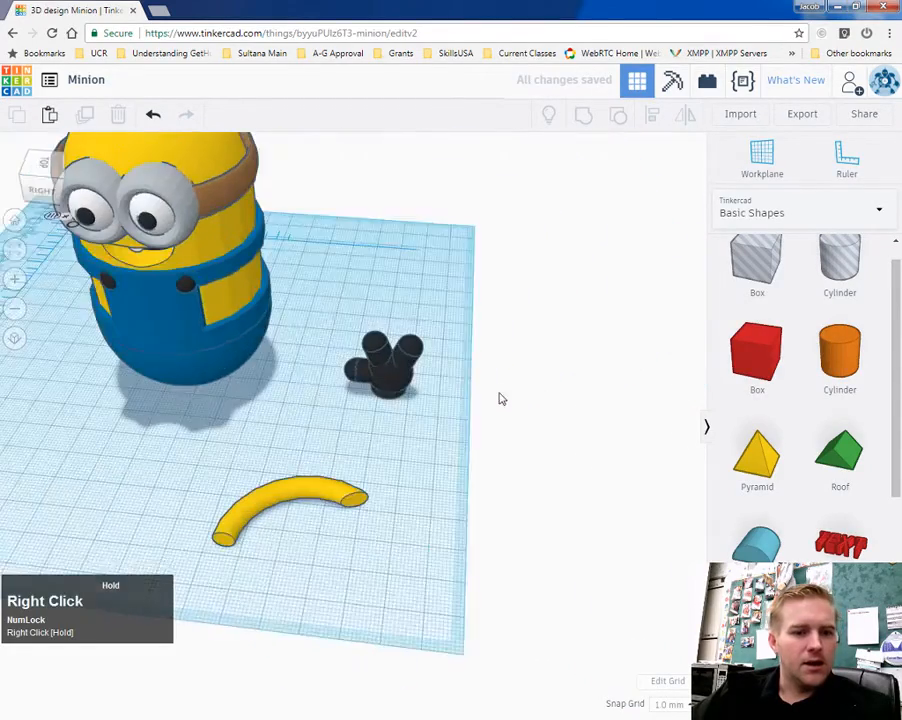
Step: Duplicate the yellow arc and set the copy against the Minion's side
left_click(290, 510)
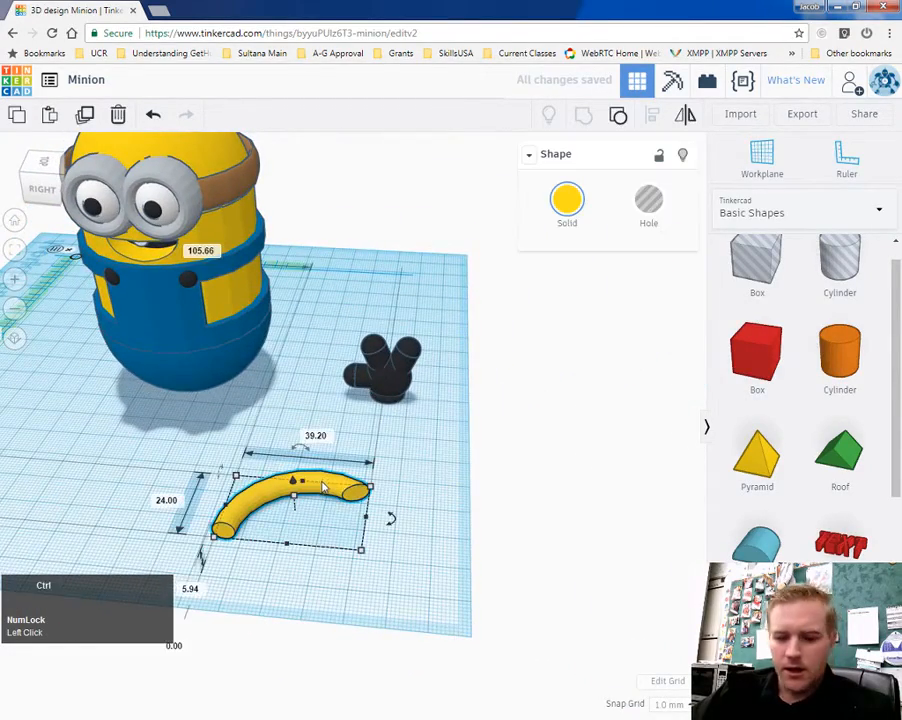
key("ctrl+v")
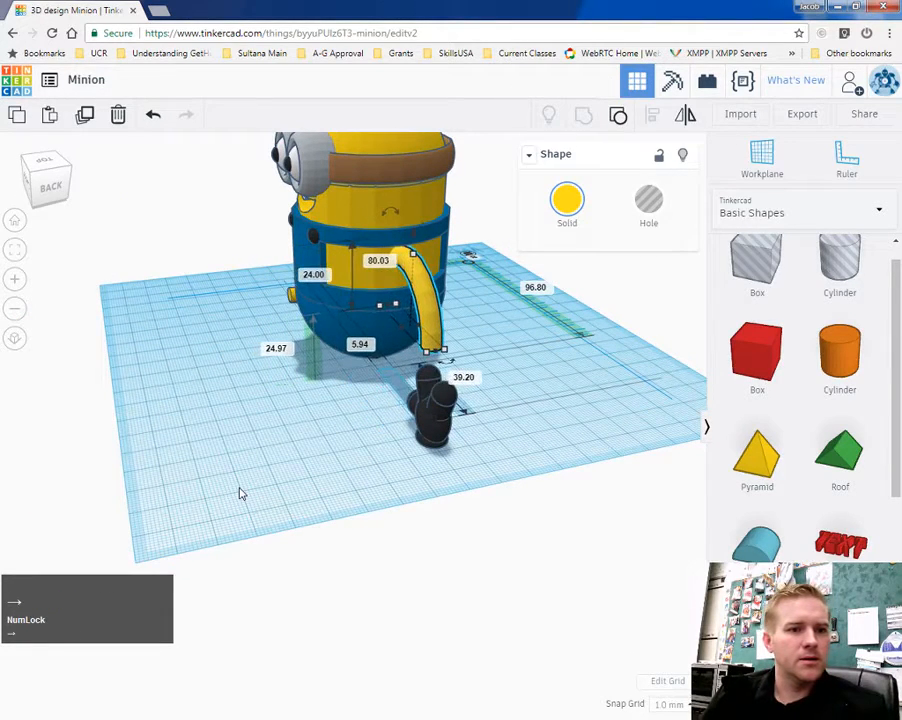
left_click_drag(240, 490, 435, 458)
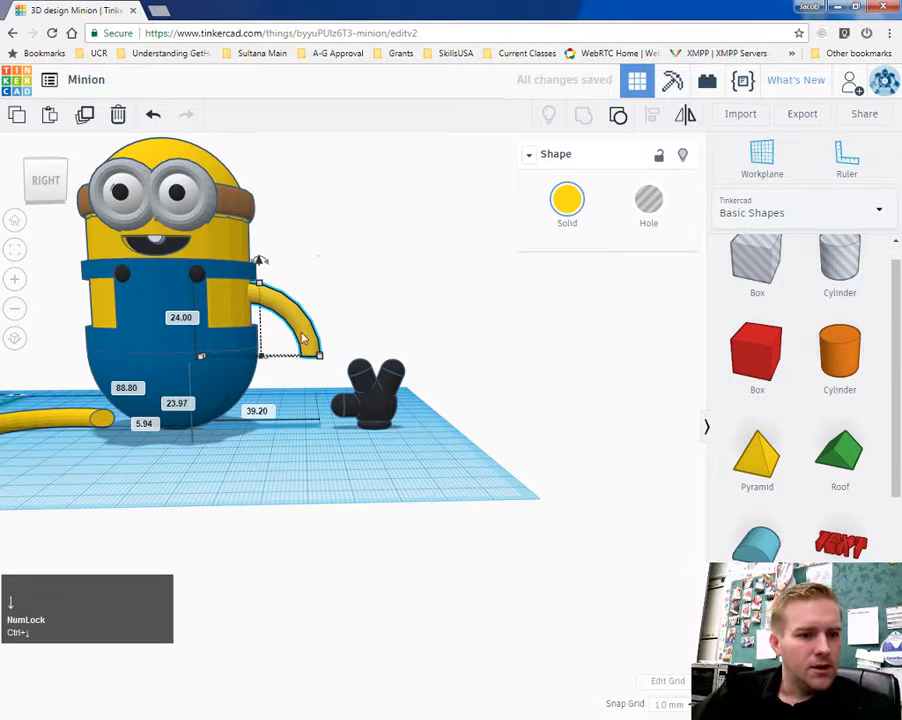
Step: Release the positioned yellow arm on the Minion's side and select the black glove
left_click(488, 440)
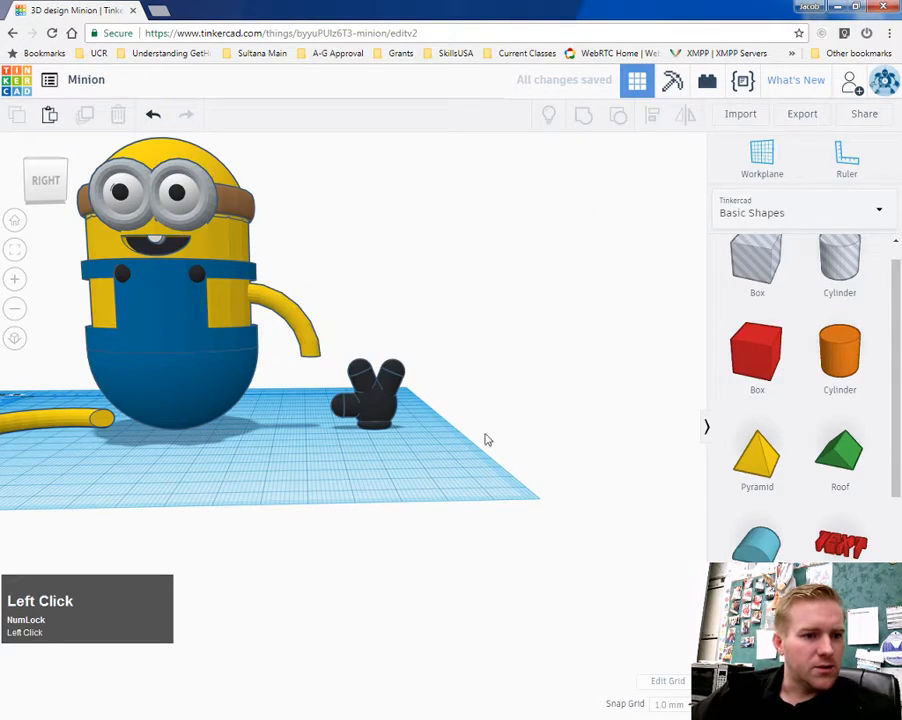
left_click(375, 390)
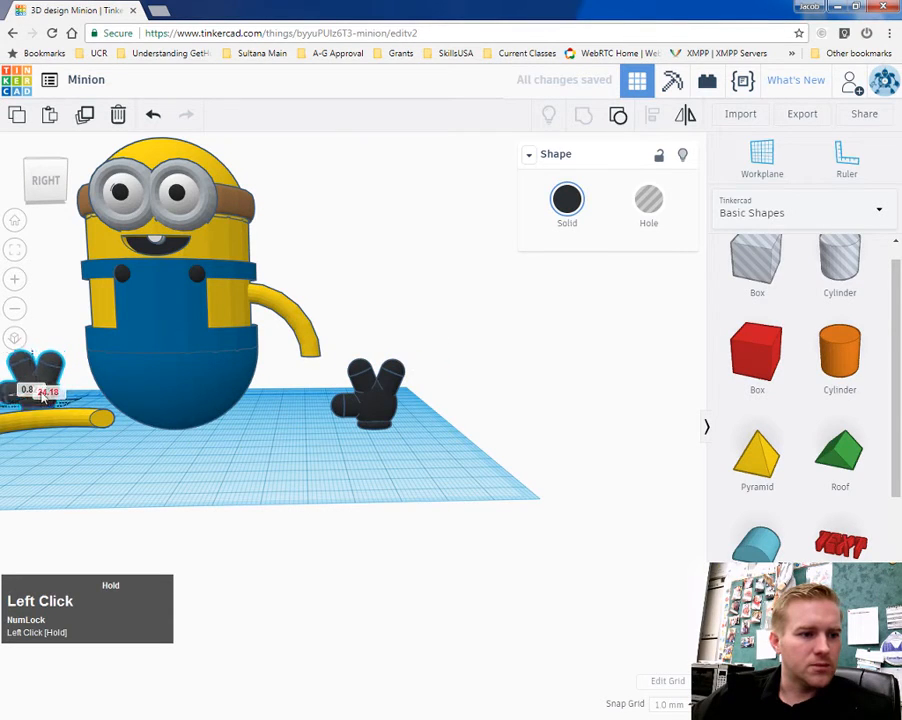
Step: Move the glove copy toward the other arm and select the remaining glove
left_click_drag(370, 390, 375, 385)
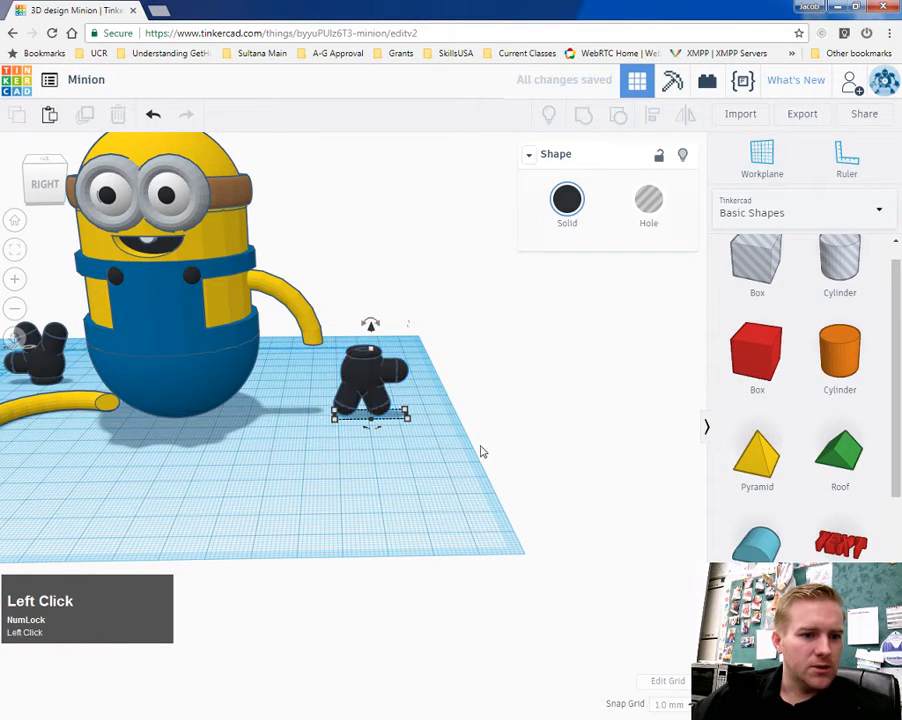
left_click(370, 380)
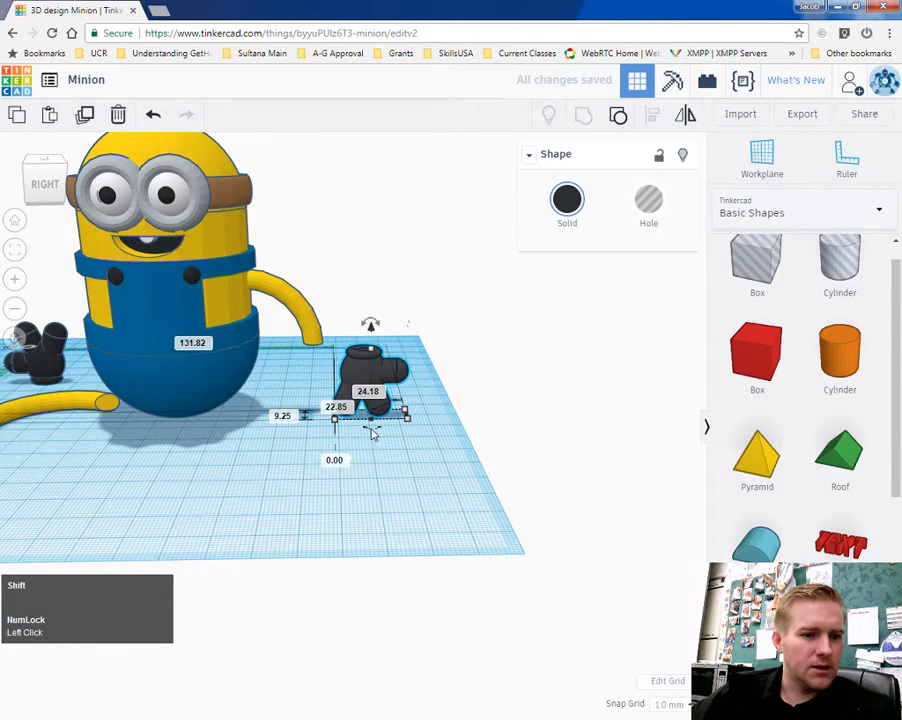